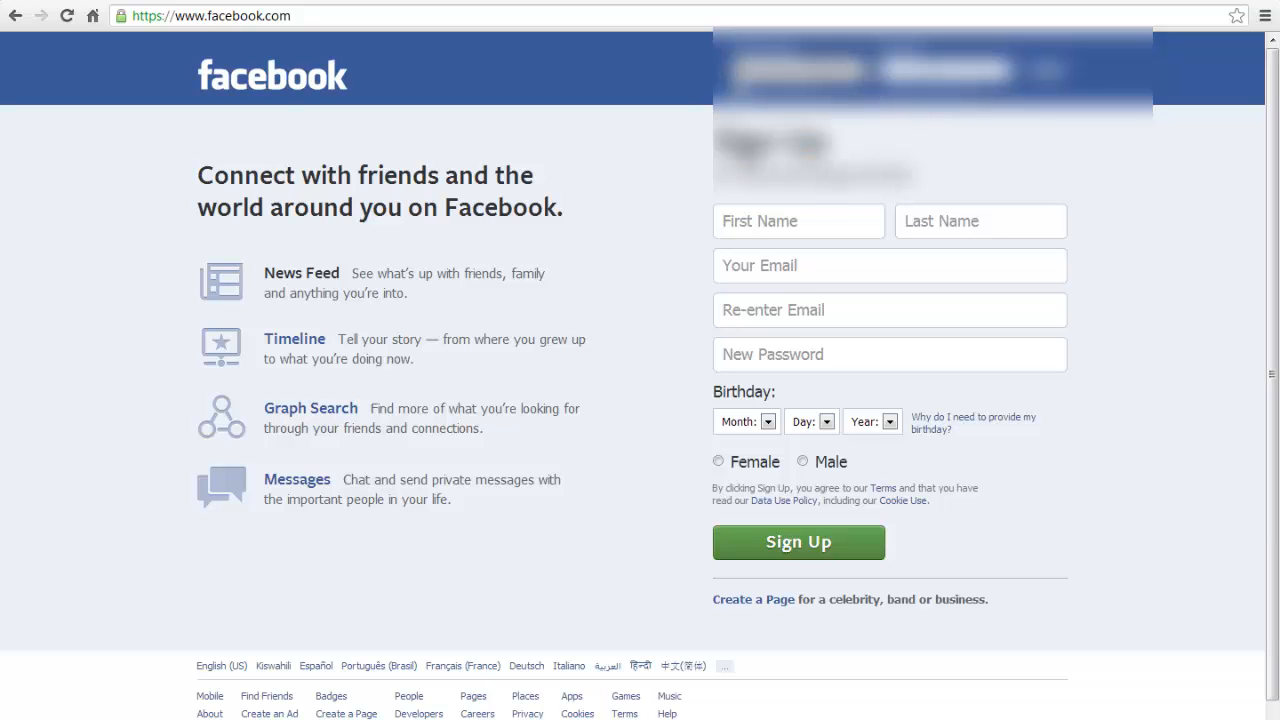
mouse_move(629, 70)
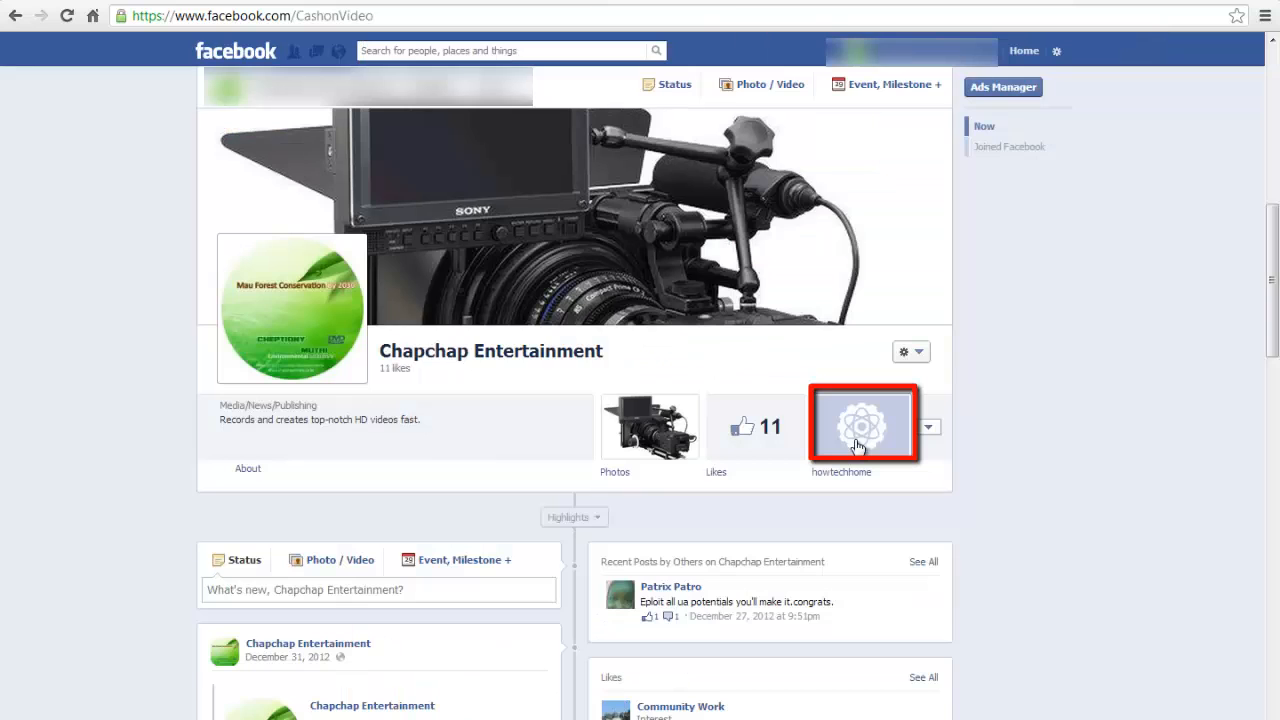
View the howtechhome tab on the Chapchap Entertainment page, then go to the Google Sites list
click(862, 424)
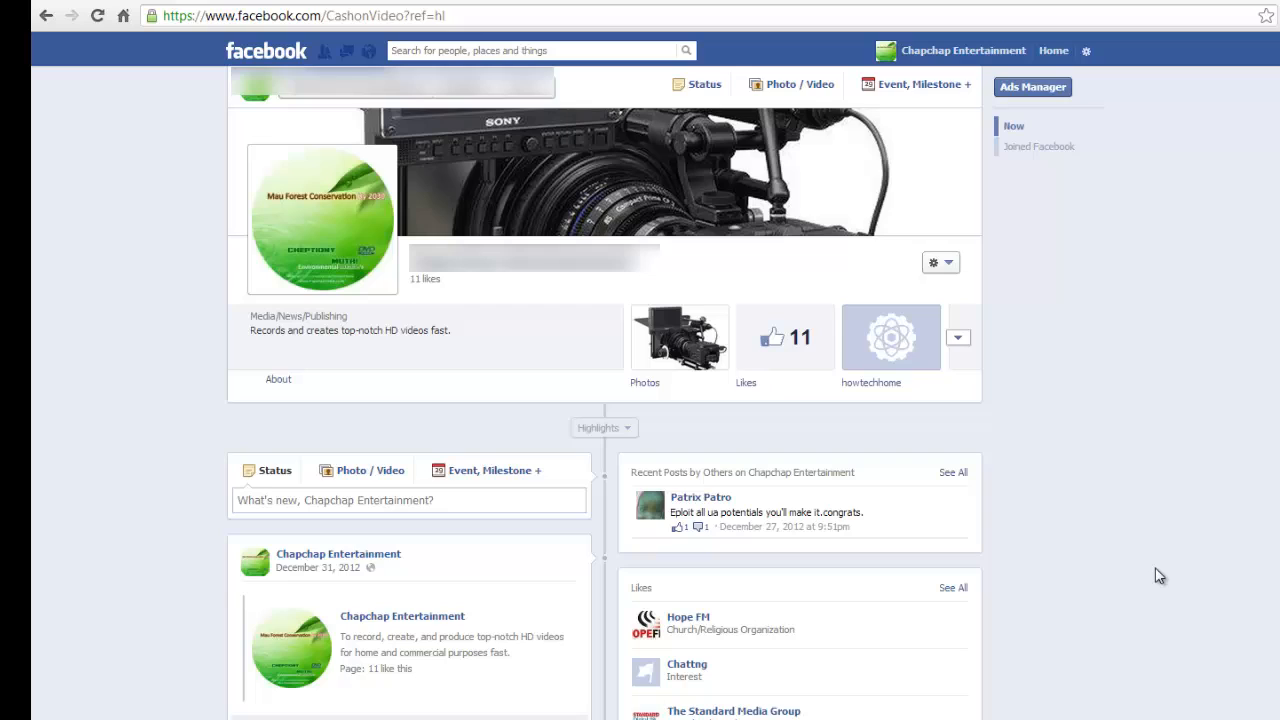
mouse_move(1081, 563)
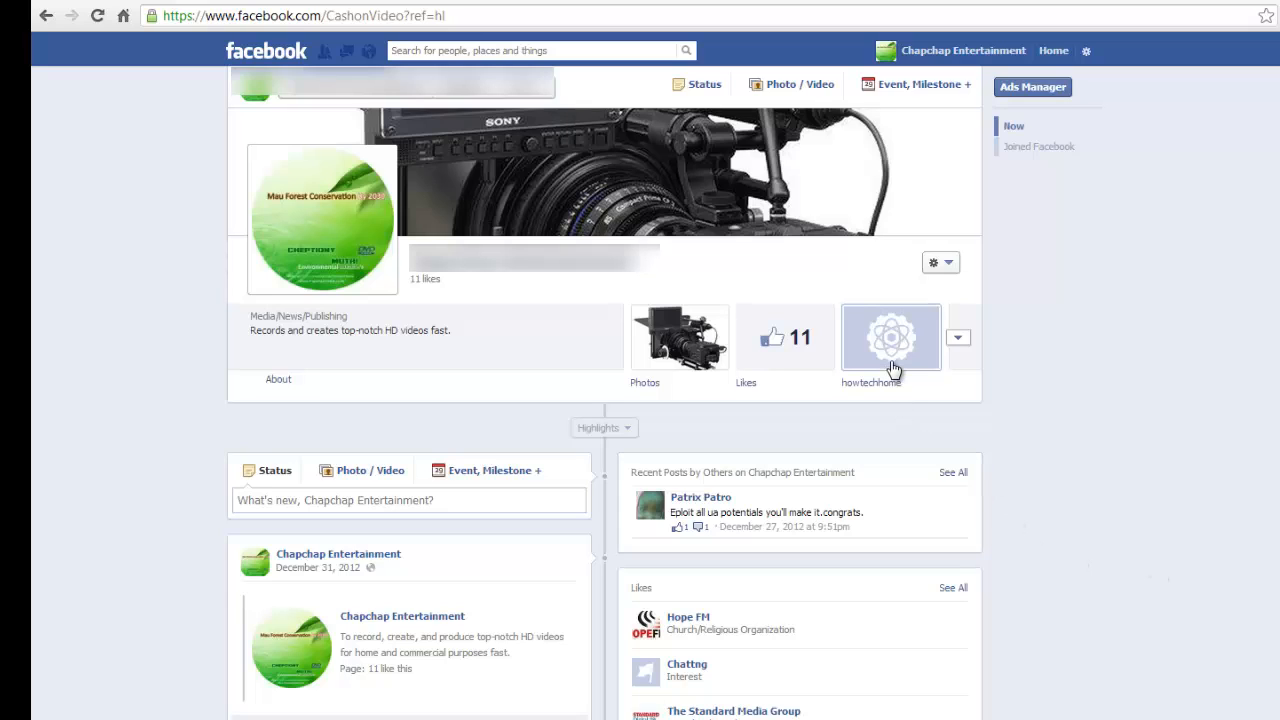
click(890, 337)
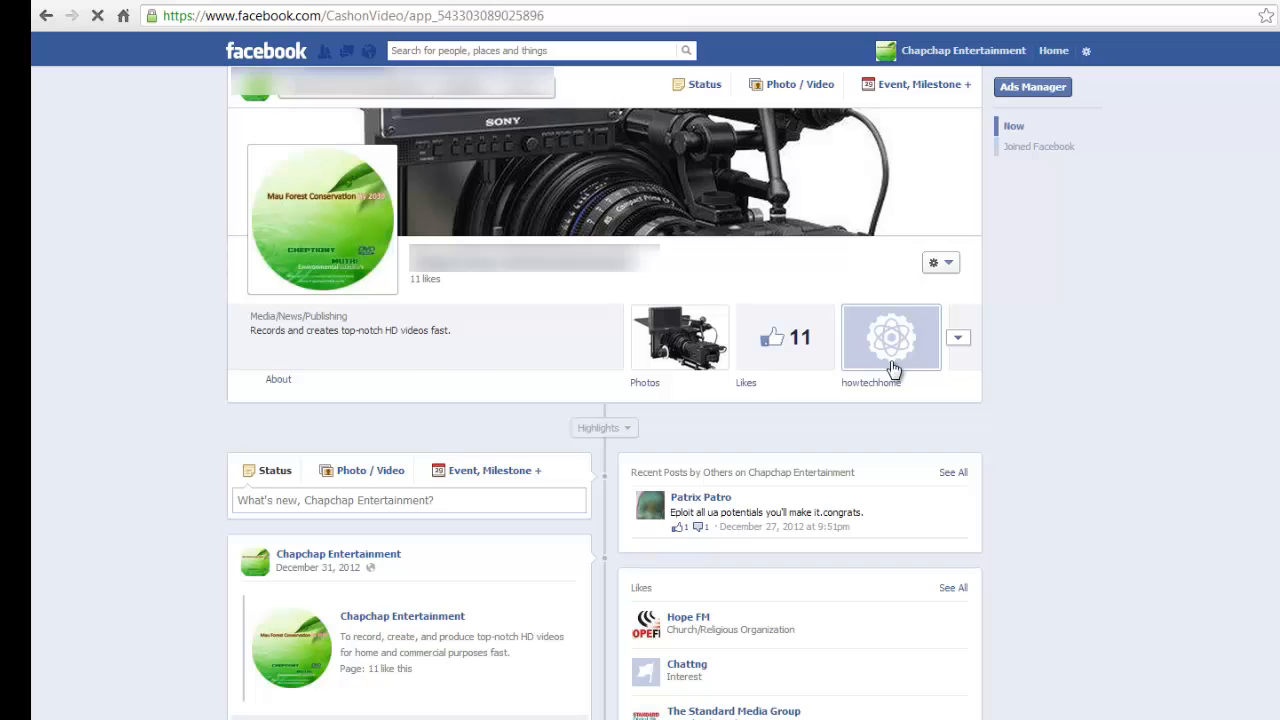
click(890, 337)
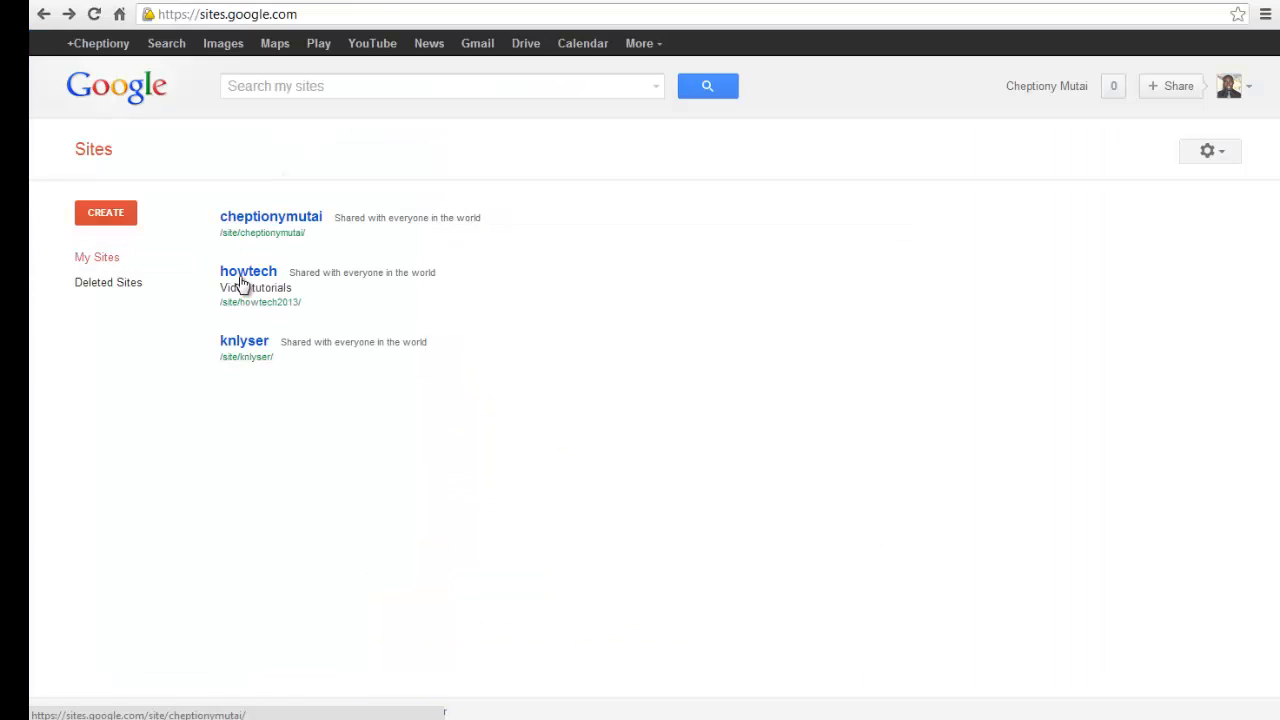
Review the howtech site's general management settings, then head to the Facebook Developers apps page
click(248, 271)
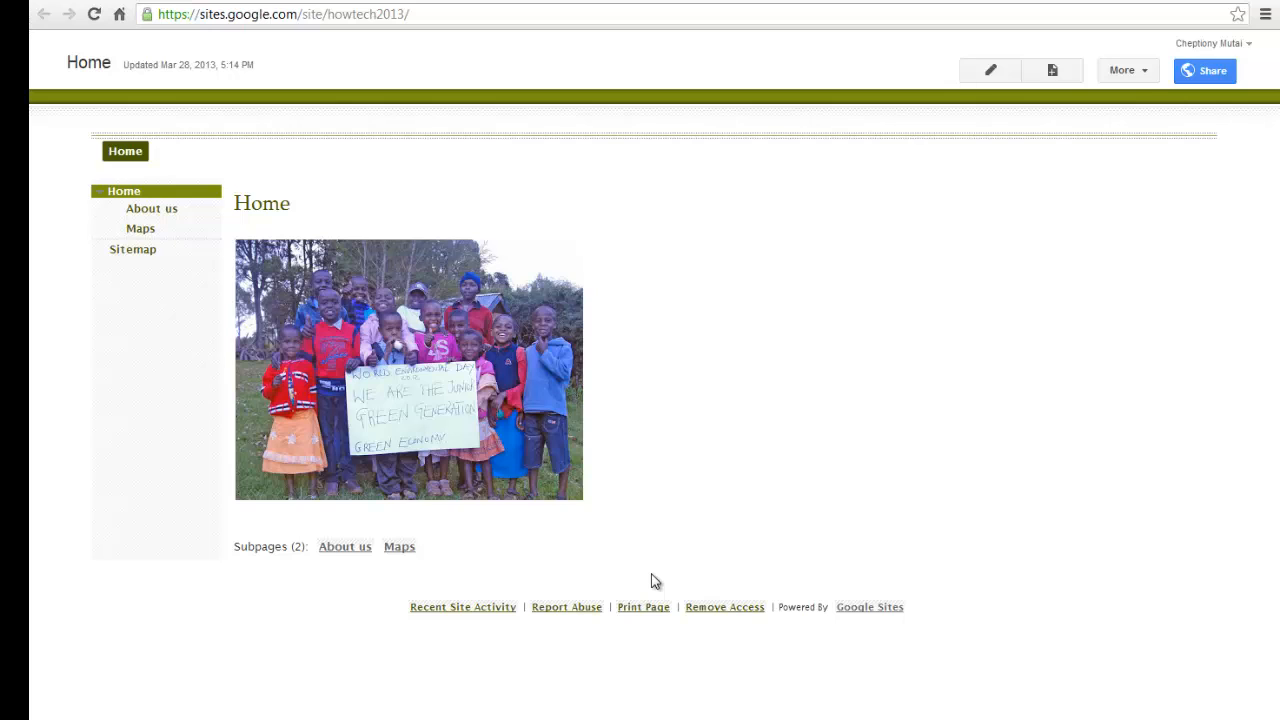
click(1127, 70)
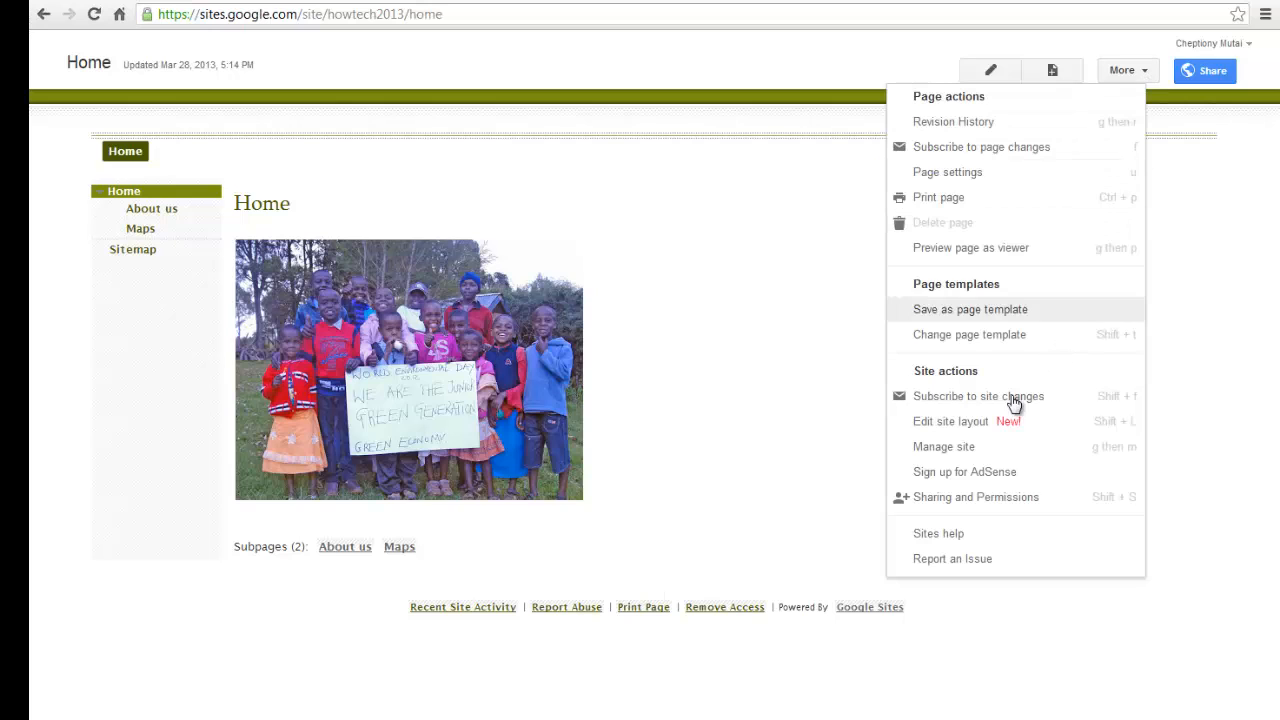
click(943, 446)
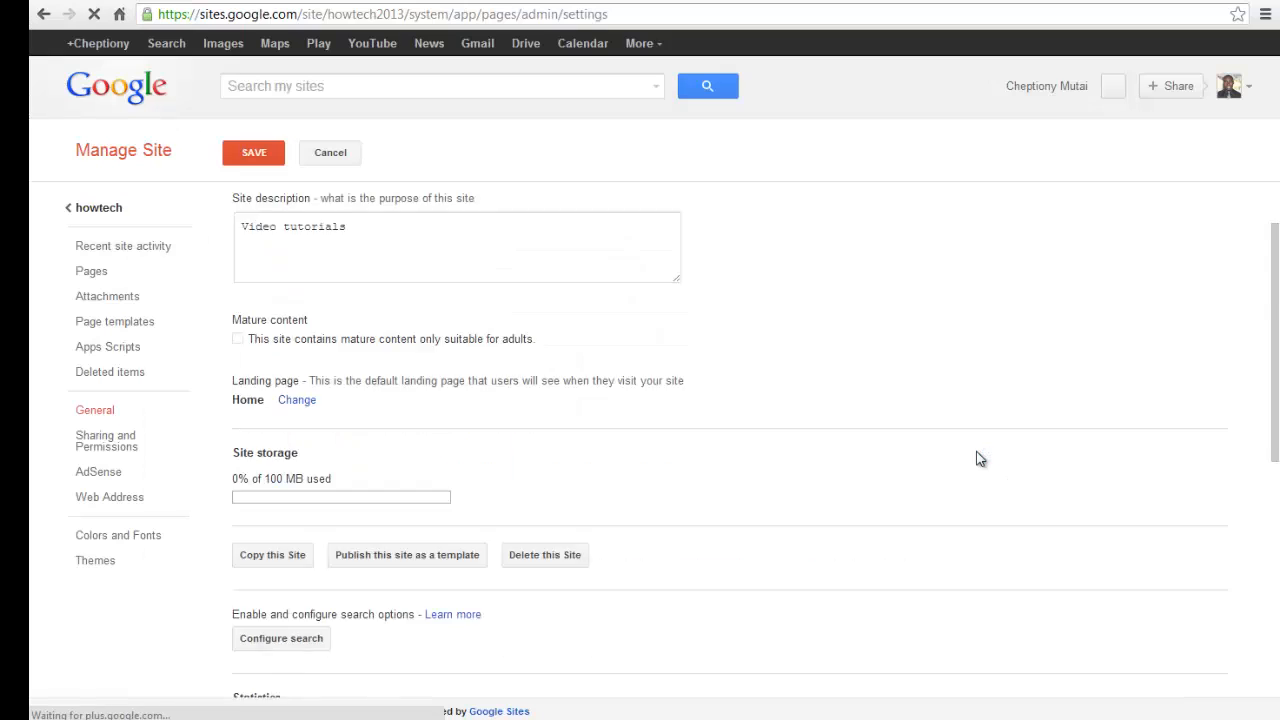
scroll(down, 3)
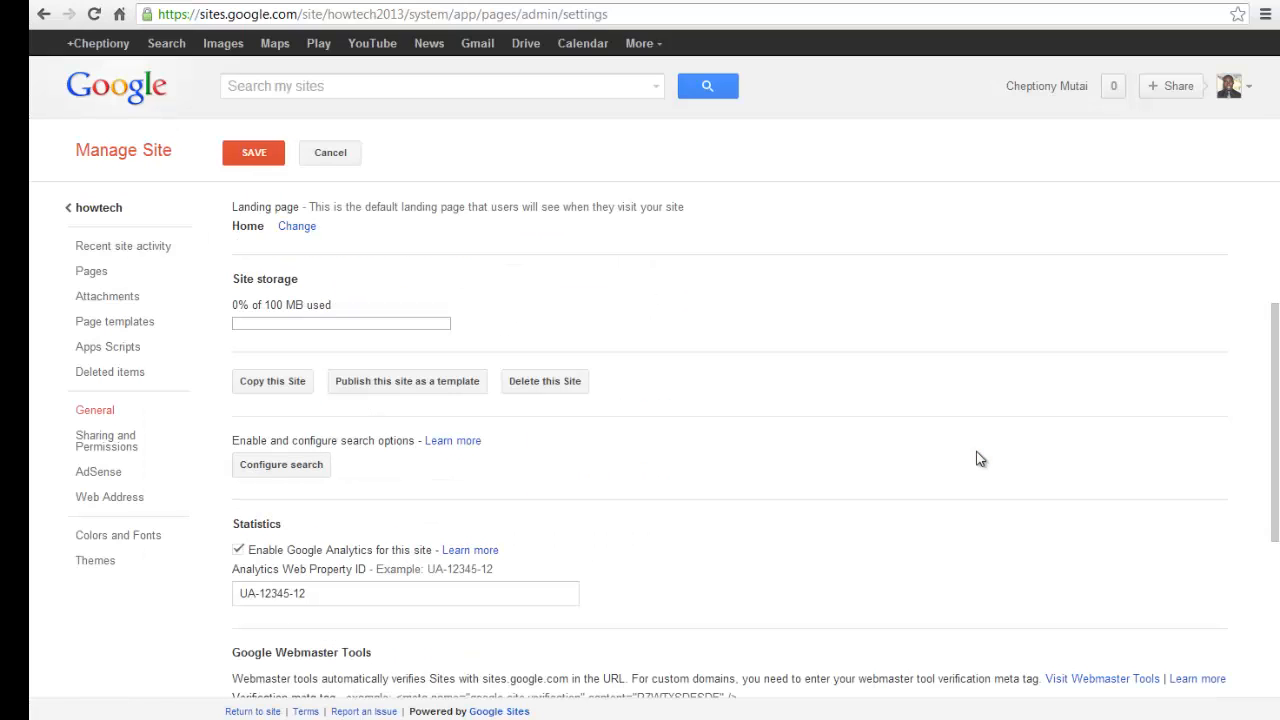
text(dev.twitter.com)
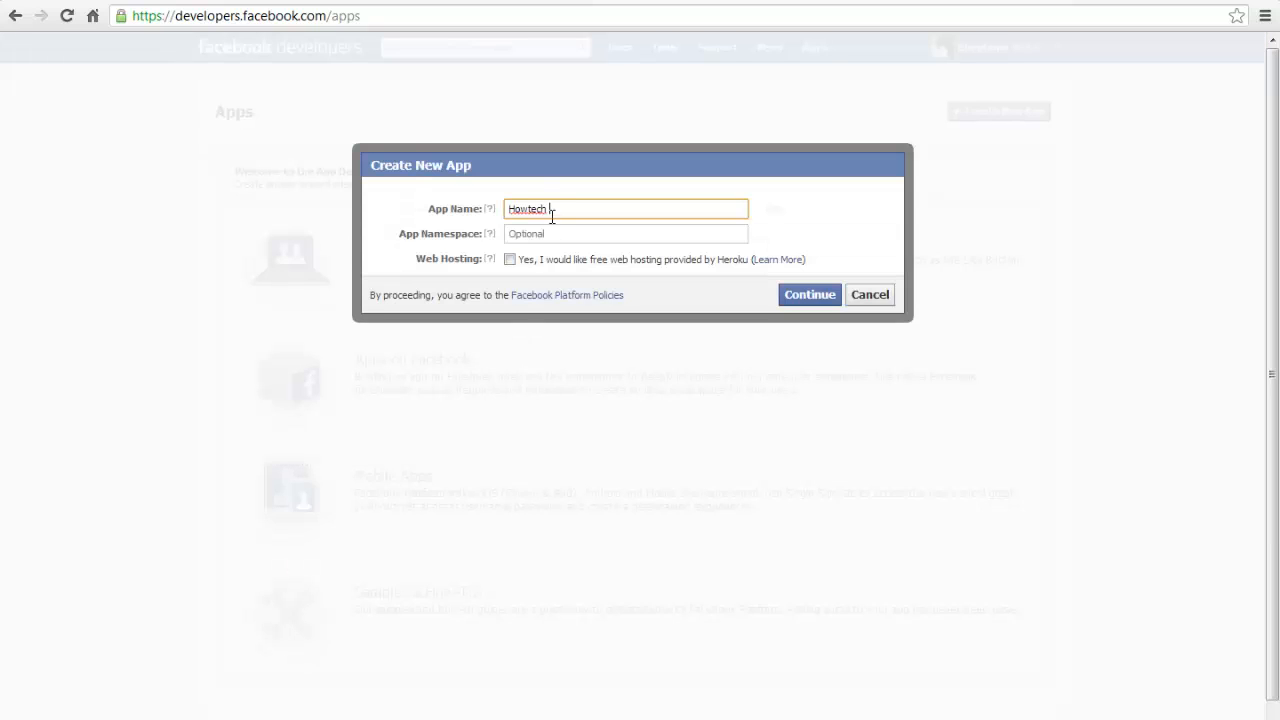
Create a new Facebook app named howtechhome and land on its basic settings
text(howtechhome)
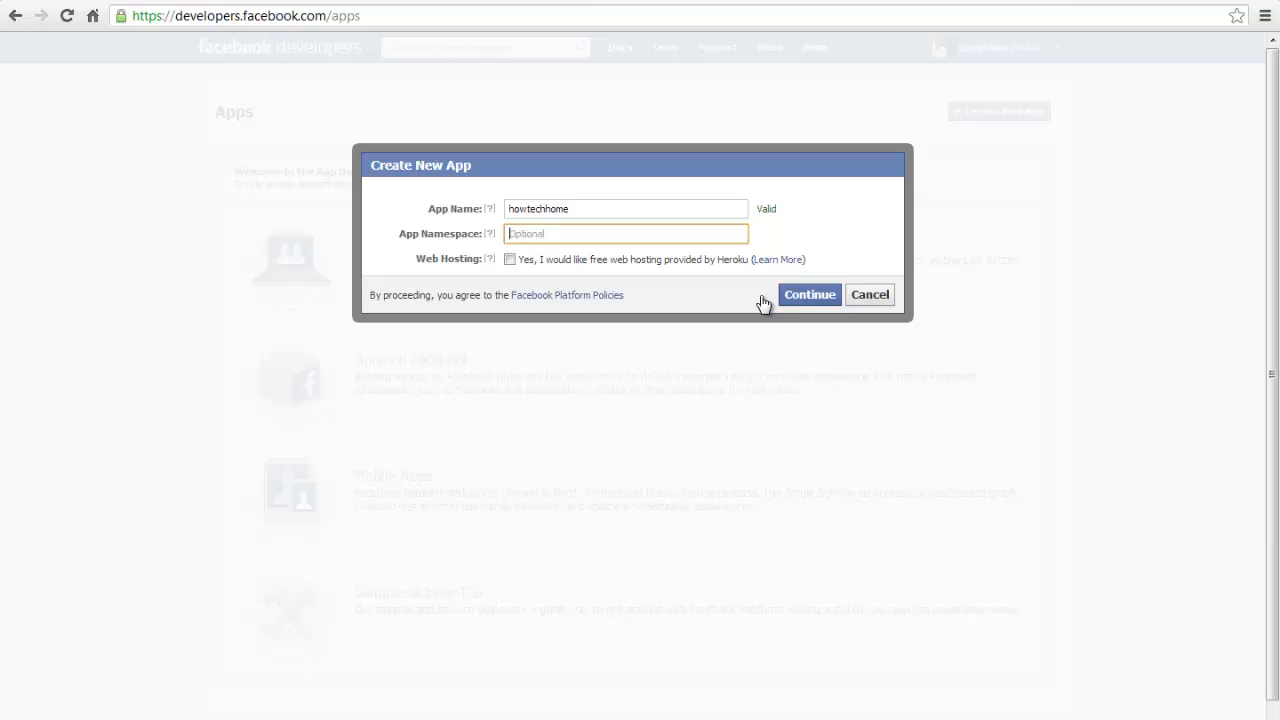
click(809, 294)
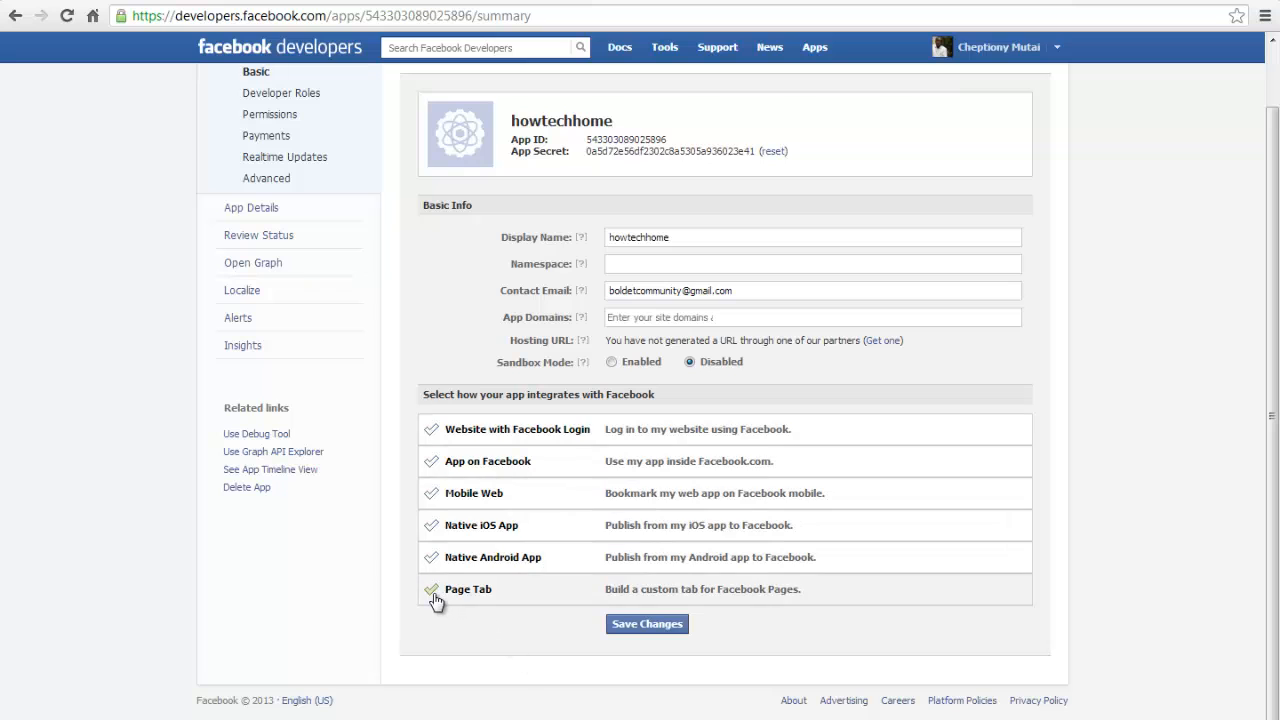
Enable Page Tab with http and https URLs of the Google Sites About us page and save
click(431, 589)
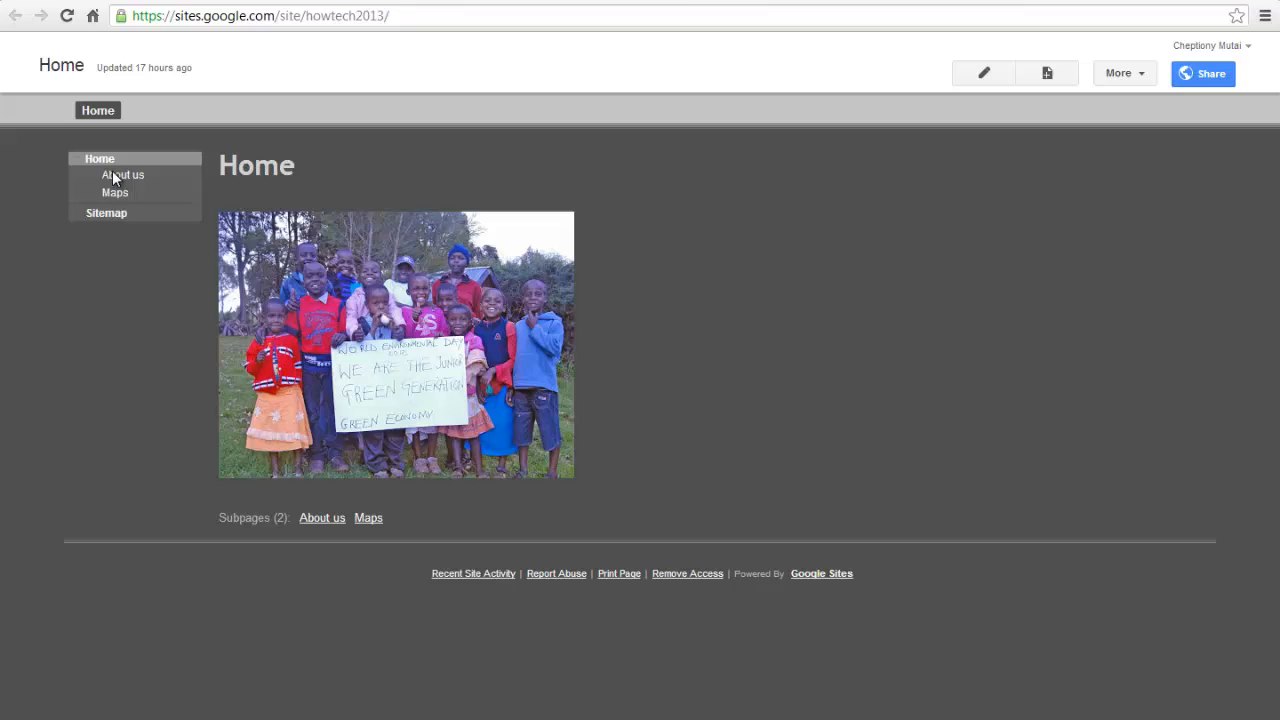
mouse_move(150, 265)
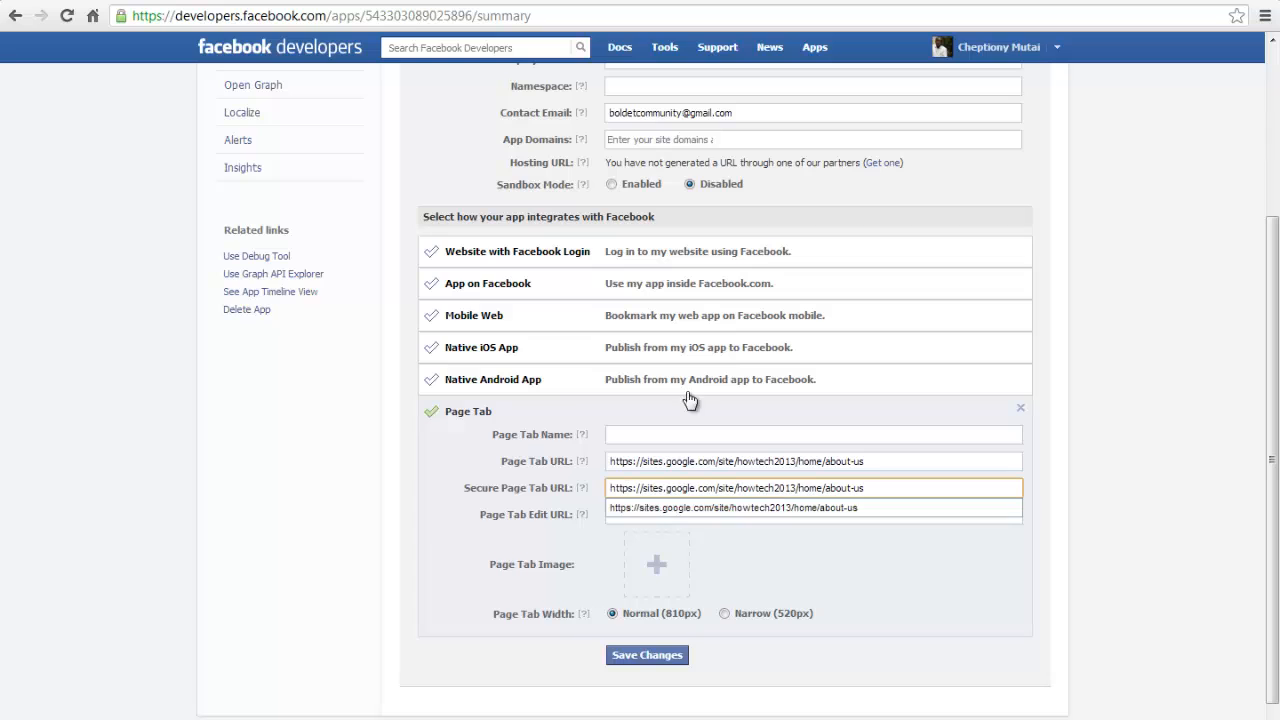
click(810, 461)
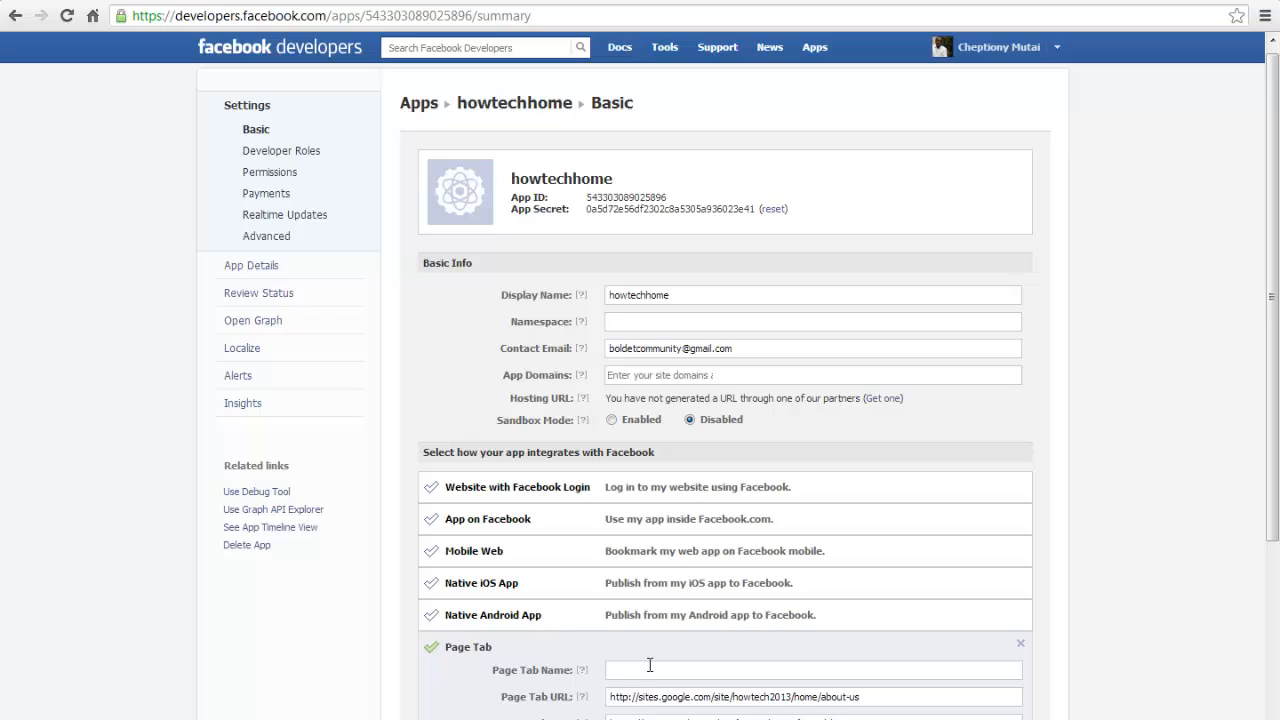
scroll(down, 3)
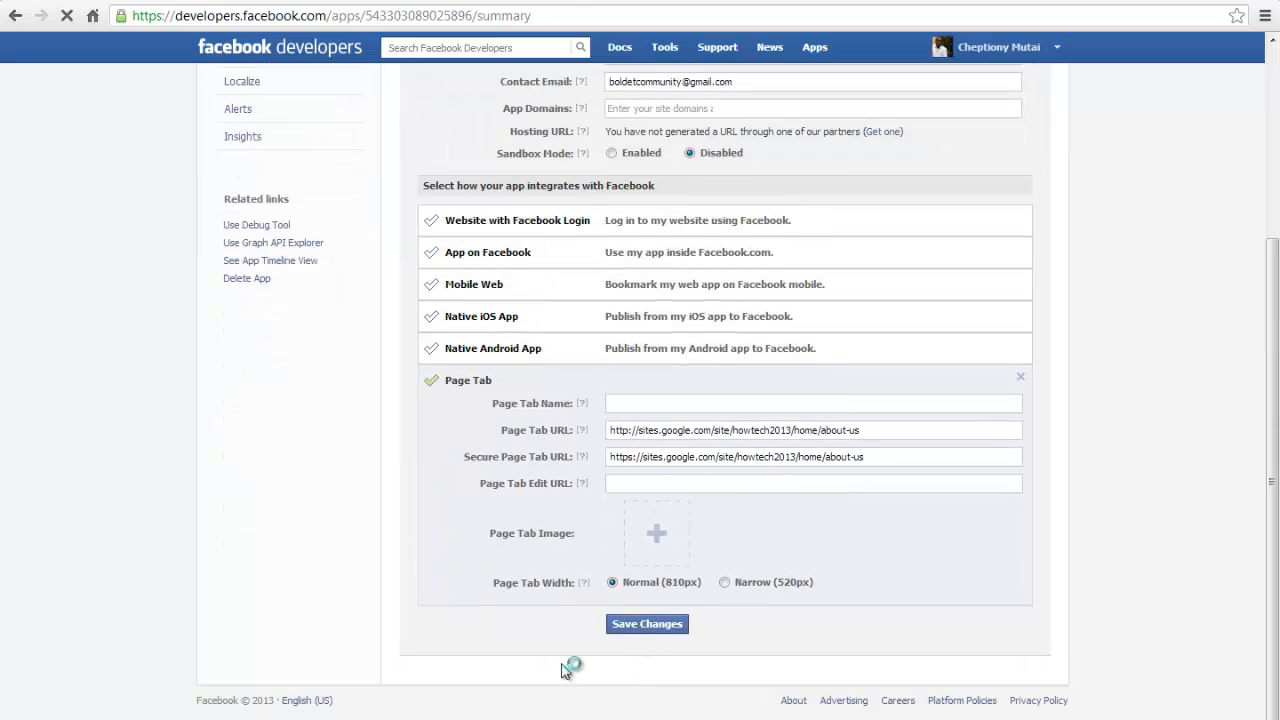
click(647, 623)
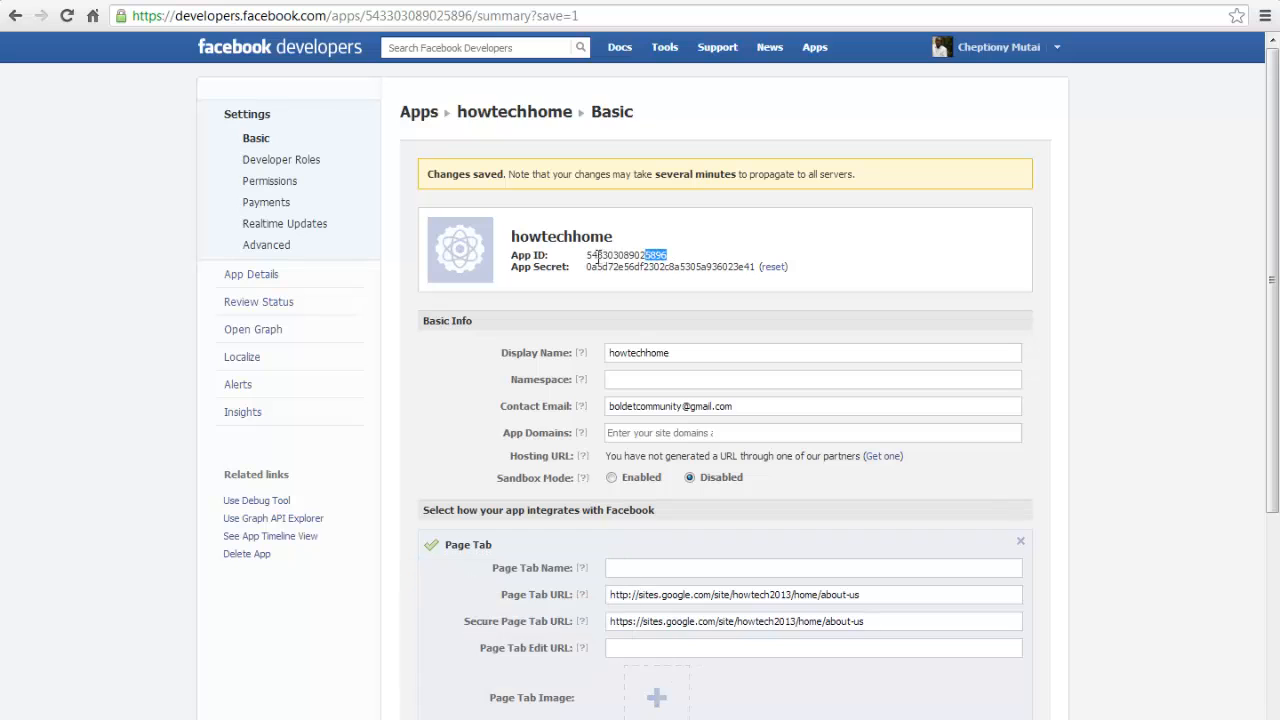
right_click(625, 254)
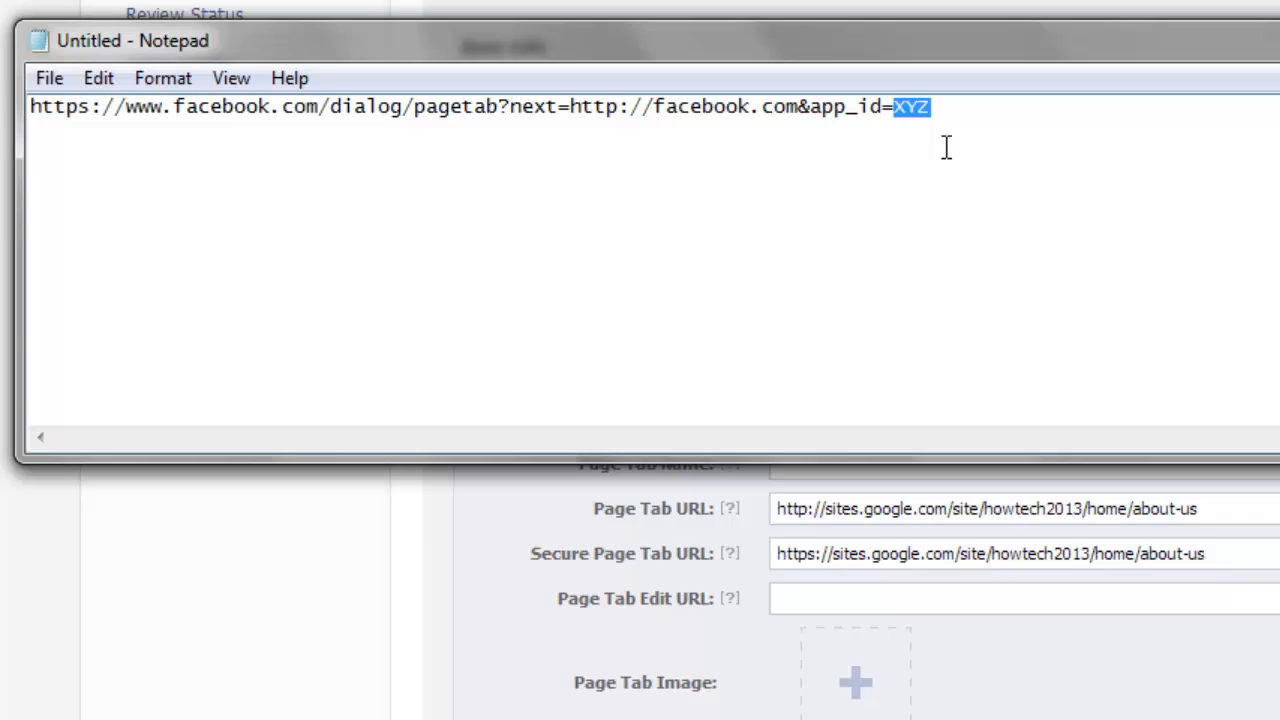
text(543303089025896)
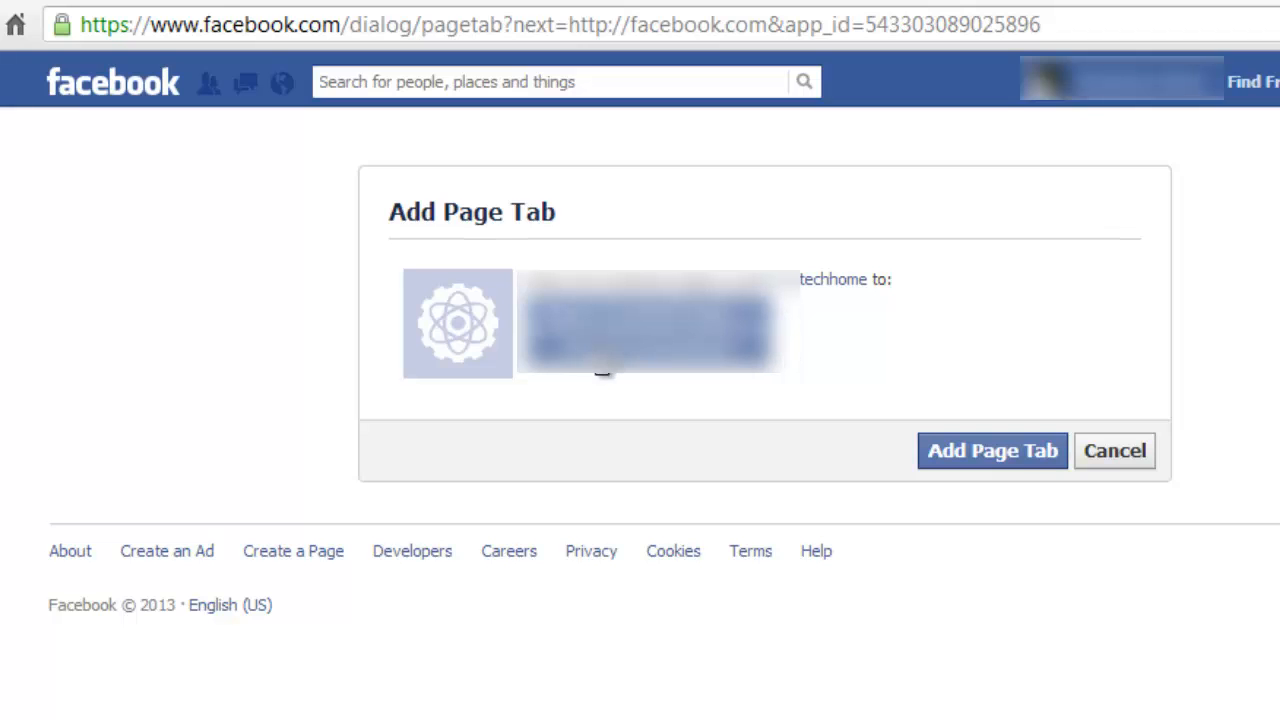
Add the app as a tab on the business page and view the embedded About us page
click(991, 450)
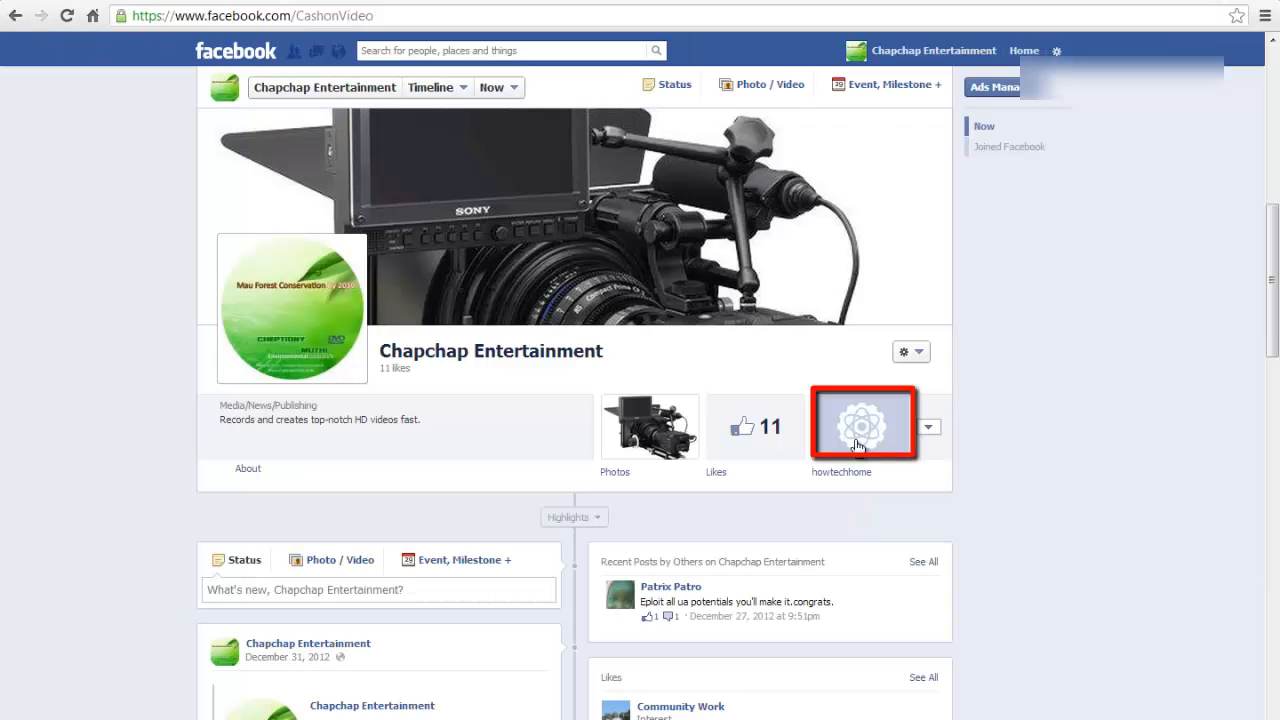
click(863, 425)
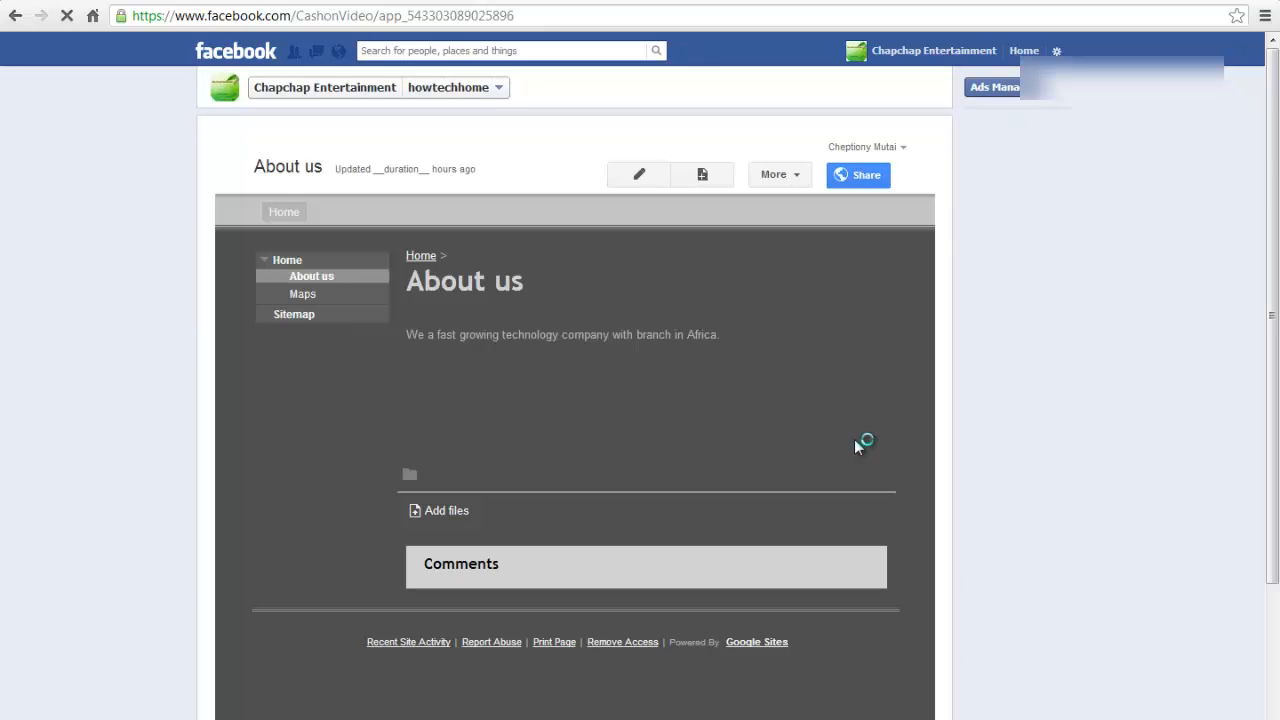